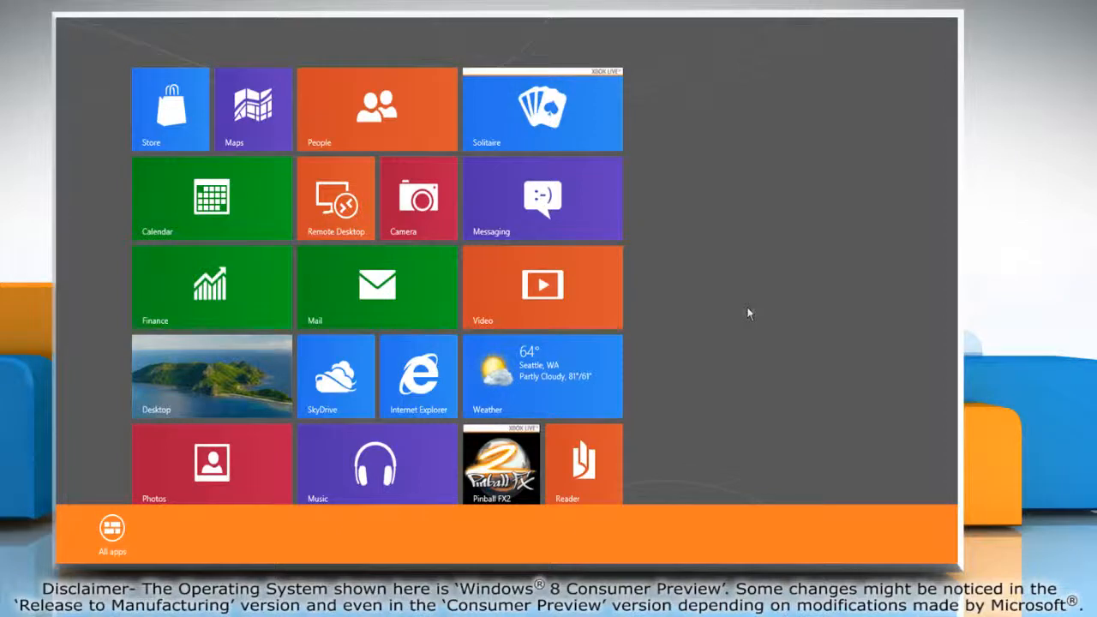
{"action": "mouse_move", "coordinate": [144, 518]}
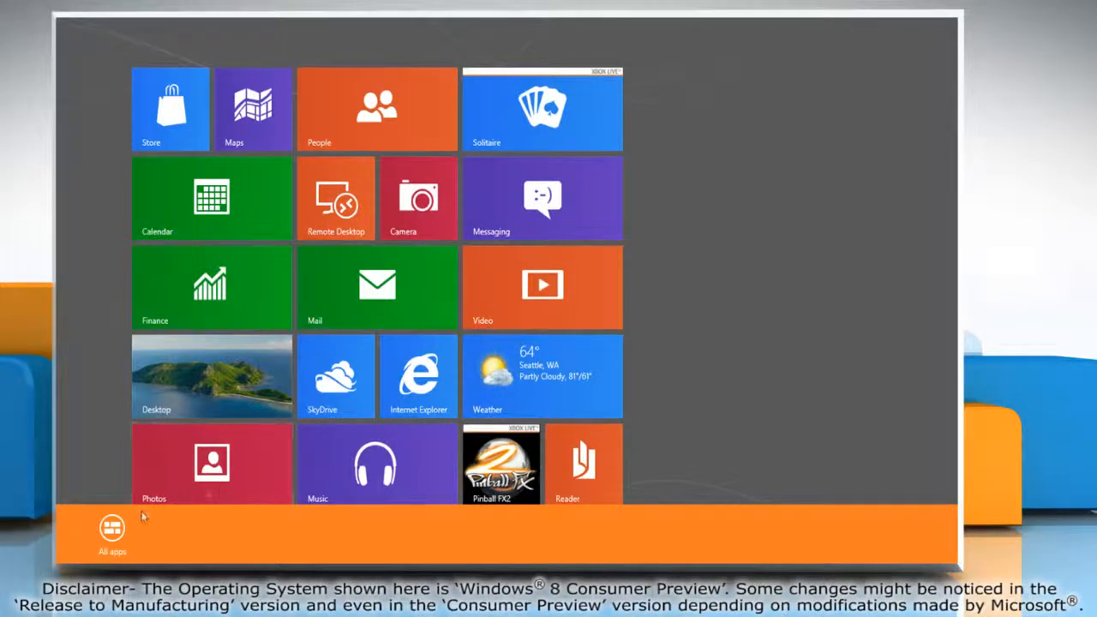
{"action": "mouse_move", "coordinate": [113, 530]}
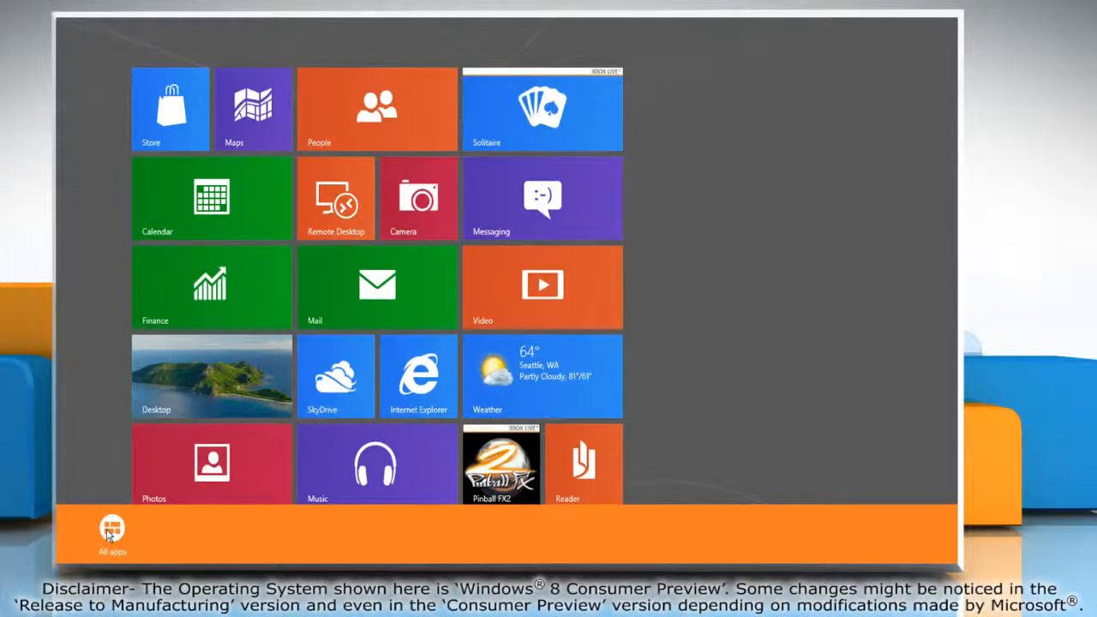
- Show the full Apps list of installed programs from the Start screen
{"action": "left_click", "coordinate": [114, 532]}
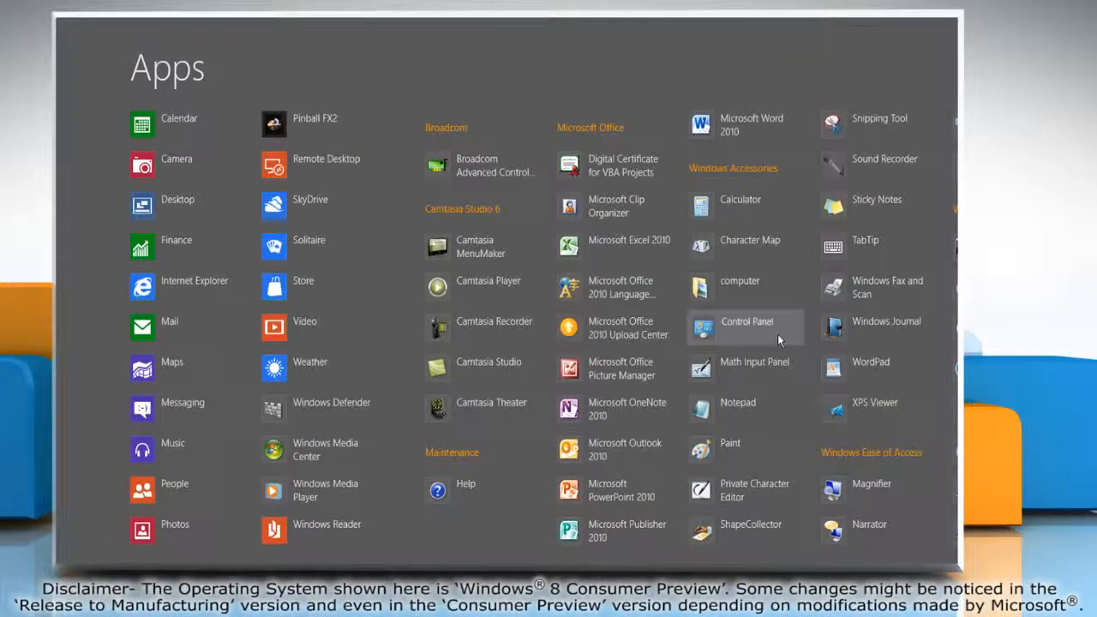
- Go from Control Panel into Ease of Access and its Ease of Access Center page
{"action": "left_click", "coordinate": [746, 328]}
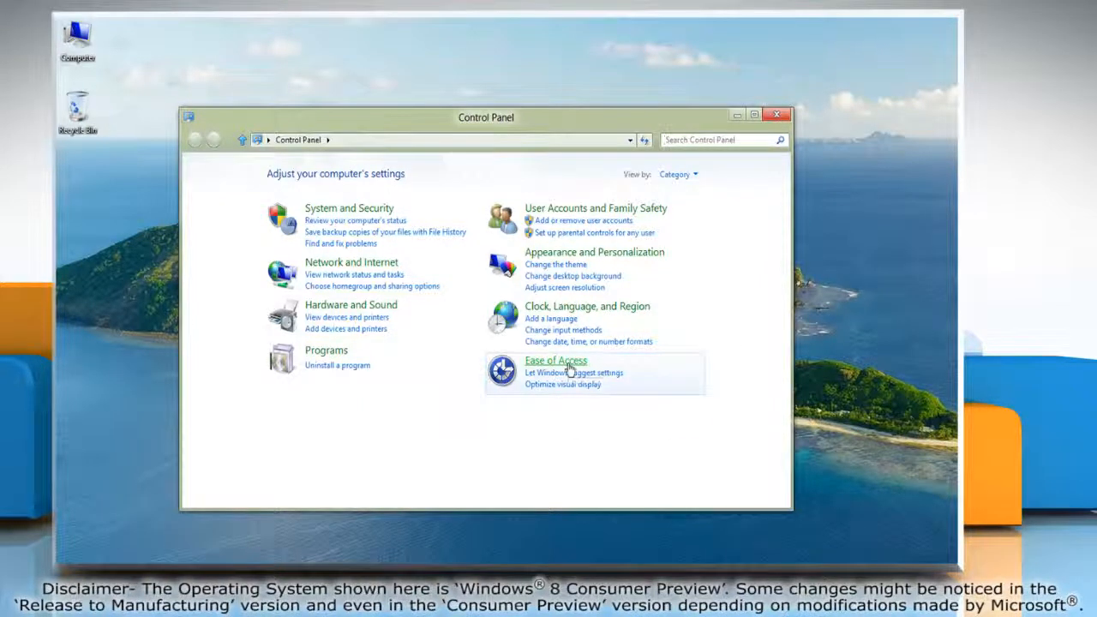
{"action": "left_click", "coordinate": [555, 360]}
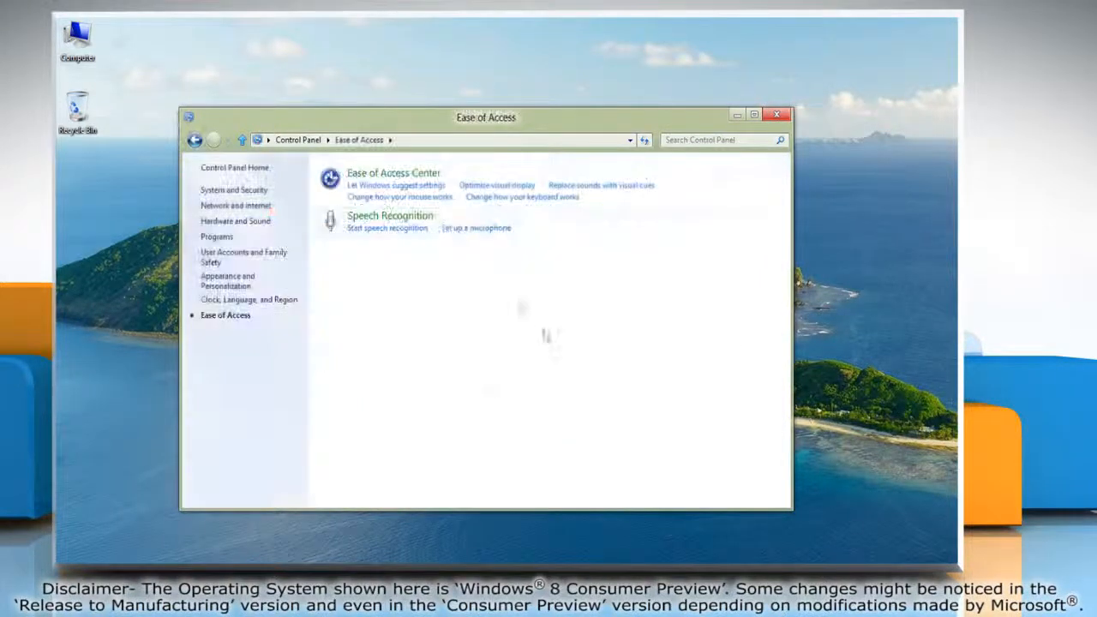
{"action": "left_click", "coordinate": [394, 172]}
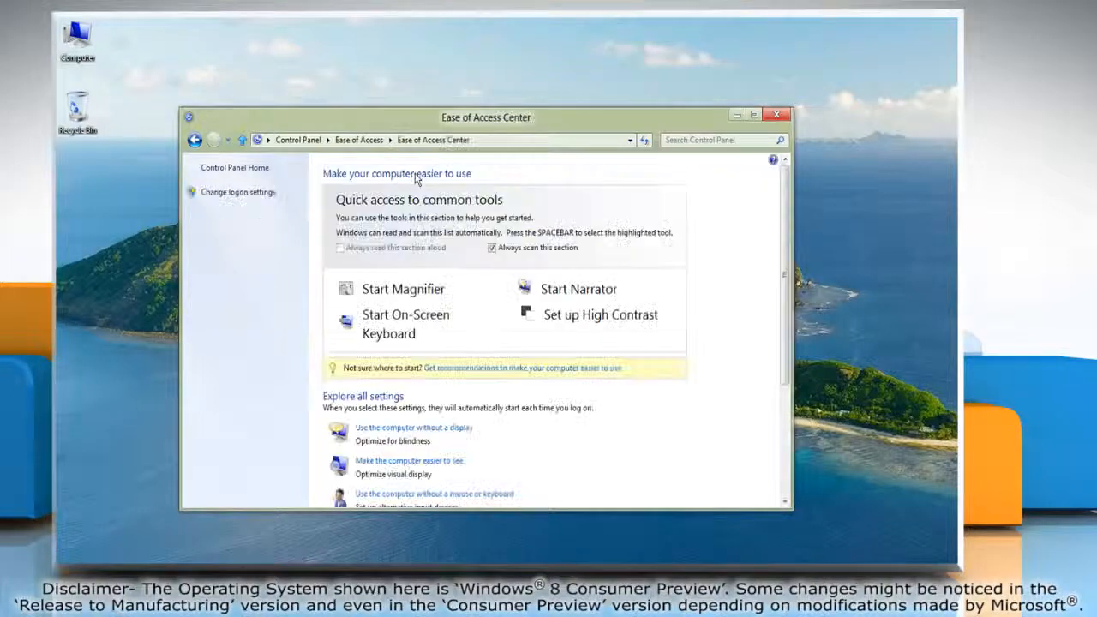
{"action": "mouse_move", "coordinate": [413, 429]}
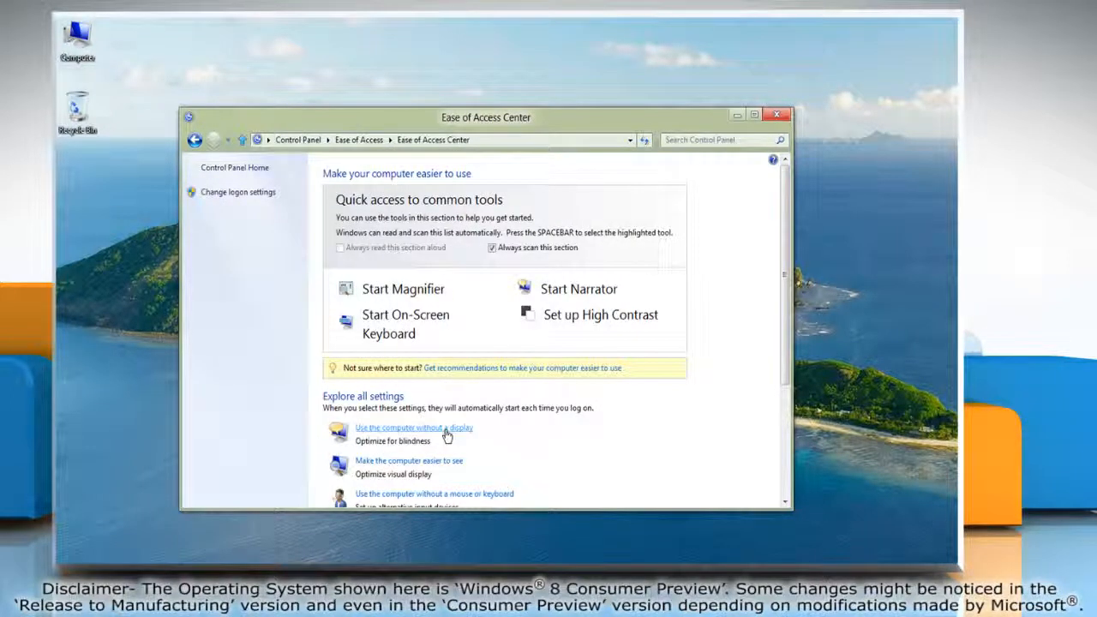
- Under 'Use the computer without a display', enable 'Turn off all unnecessary animations', apply it and close to the desktop
{"action": "left_click", "coordinate": [414, 429]}
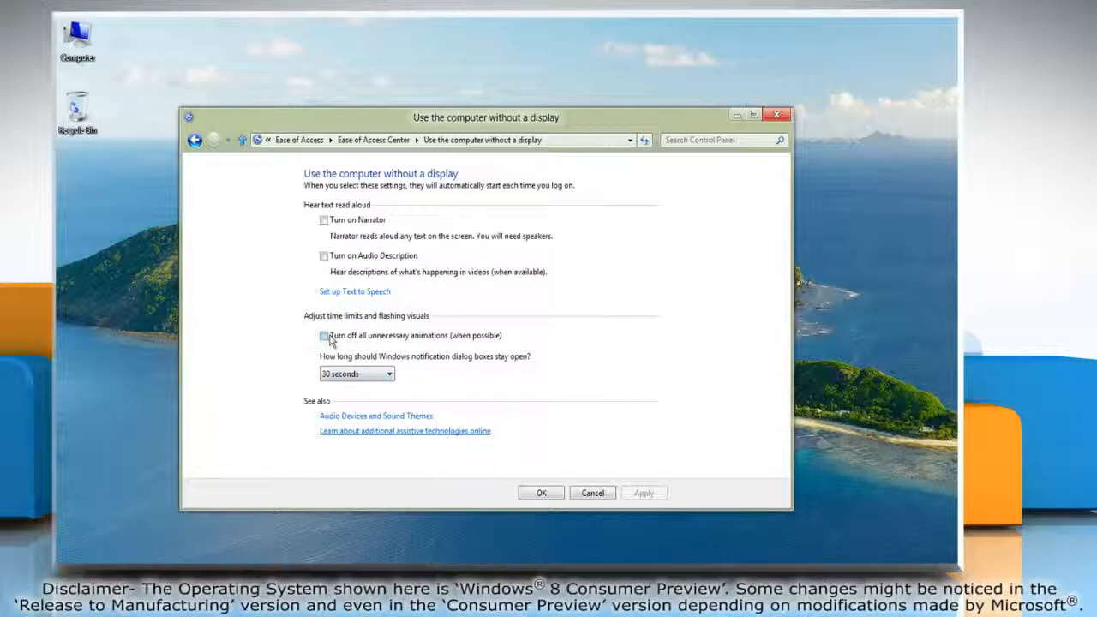
{"action": "left_click", "coordinate": [323, 334]}
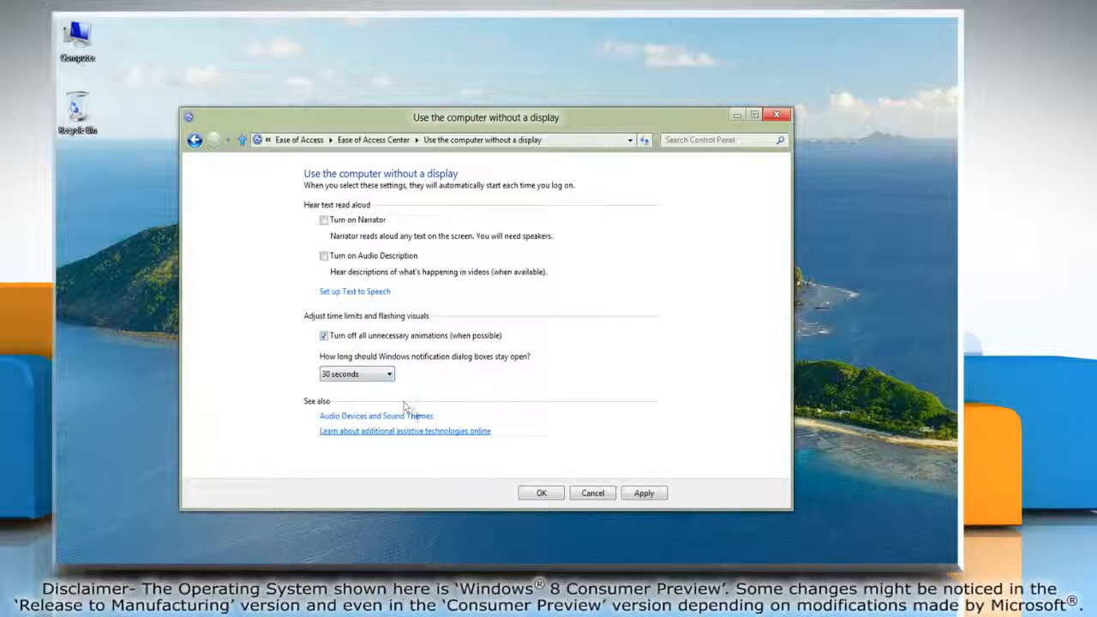
{"action": "left_click", "coordinate": [645, 494]}
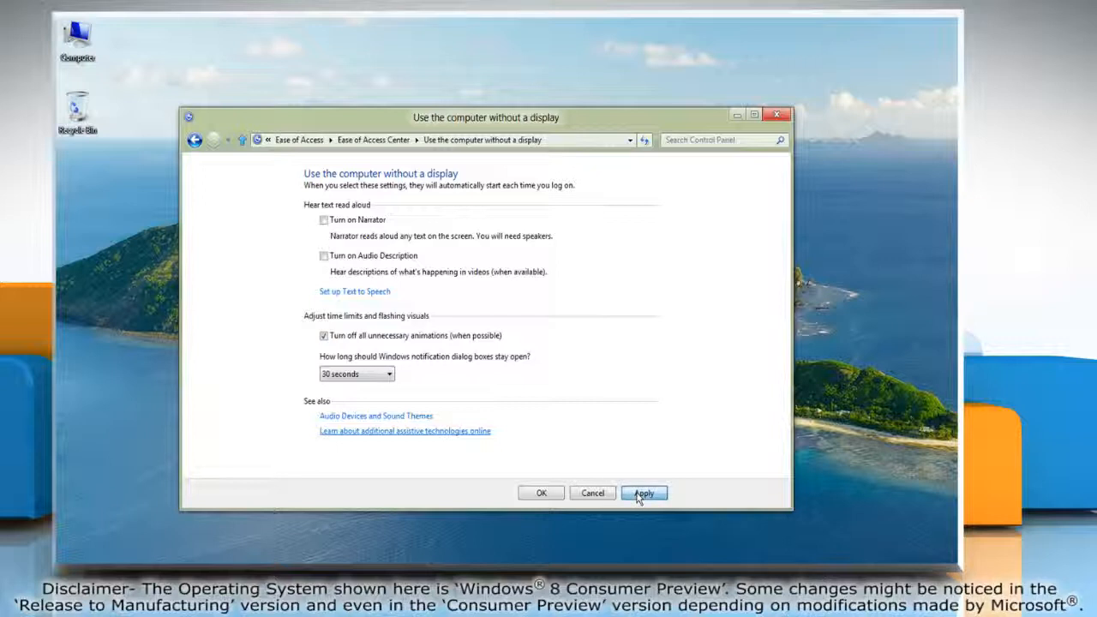
{"action": "left_click", "coordinate": [645, 493]}
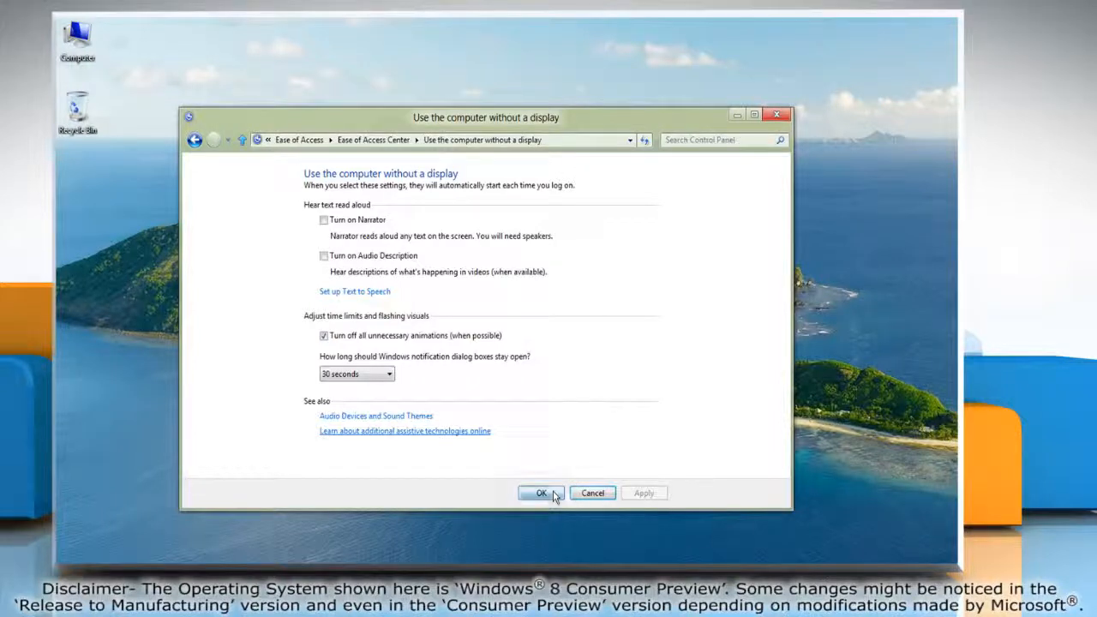
{"action": "left_click", "coordinate": [541, 494]}
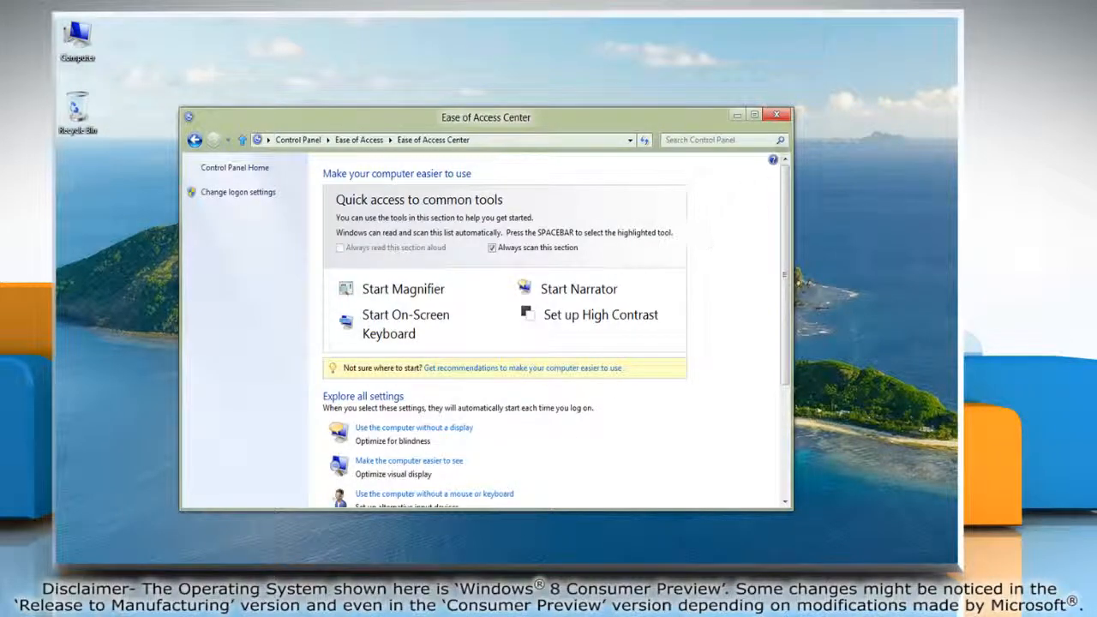
{"action": "left_click", "coordinate": [777, 113]}
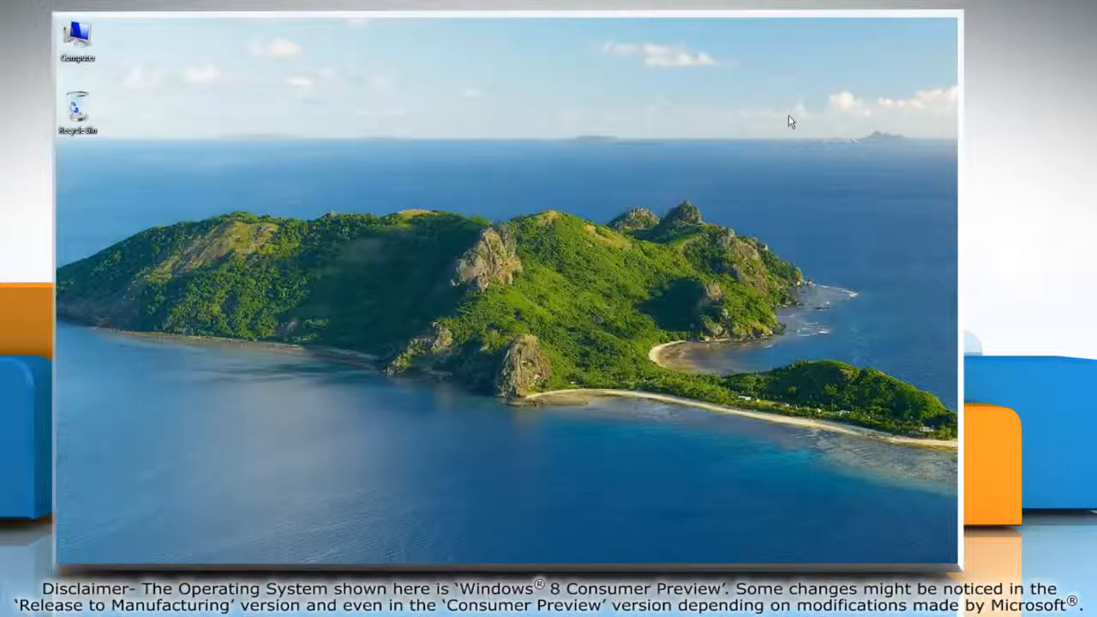